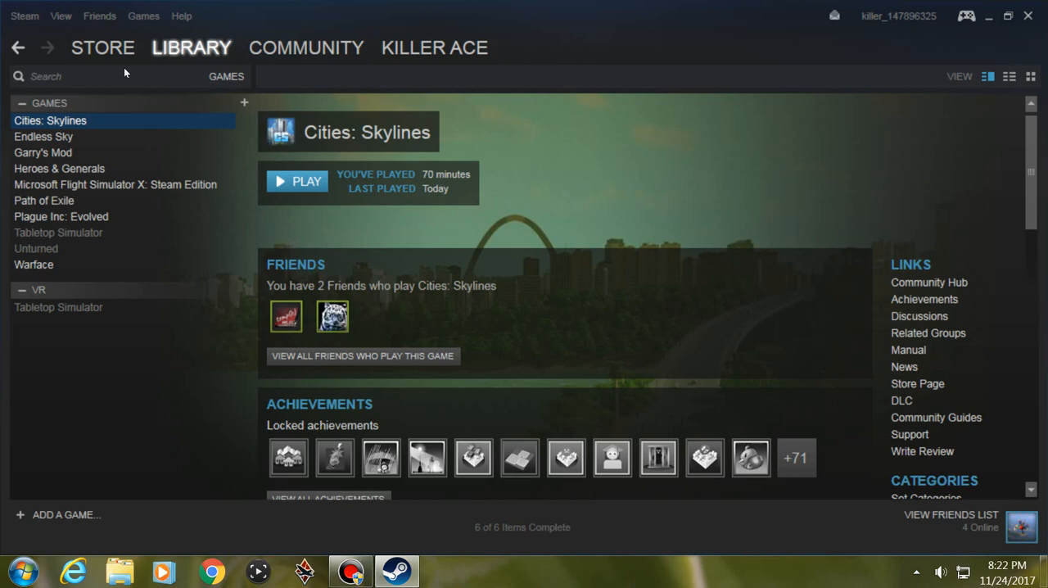
mouse_move(88, 87)
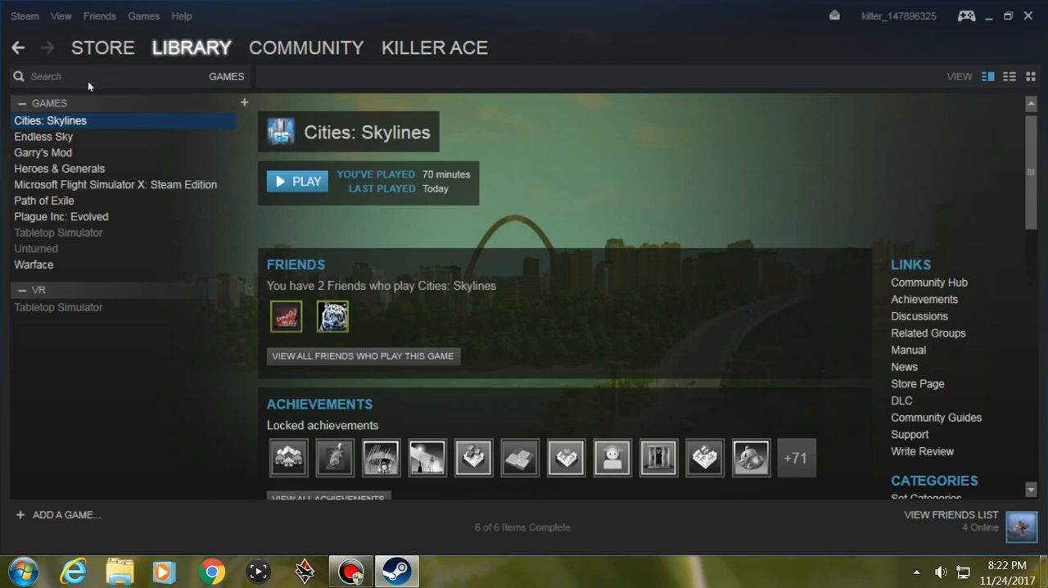
Step: Bring up the Properties window for Cities: Skylines from the Library list
right_click(49, 121)
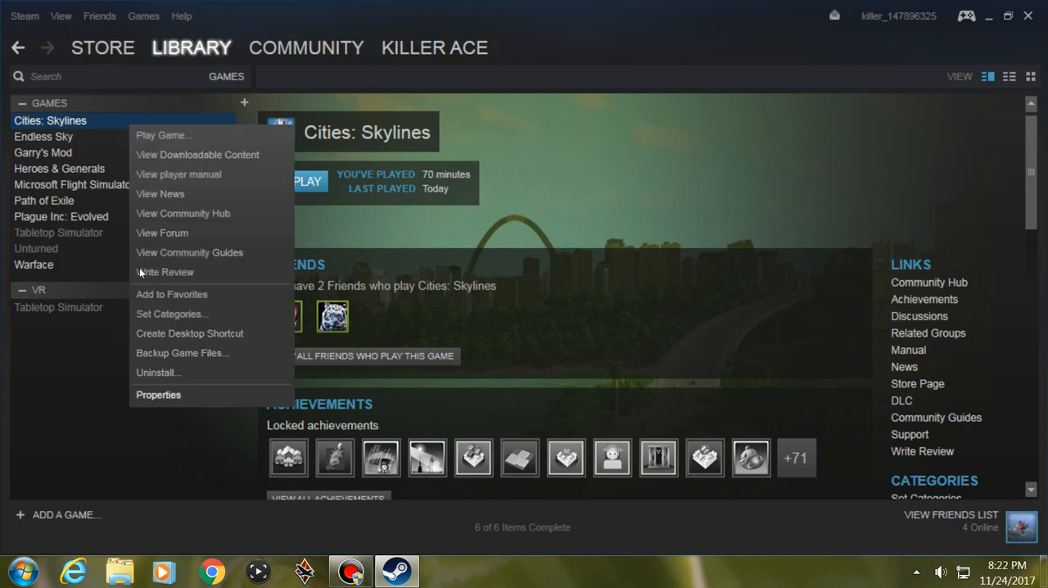
click(157, 395)
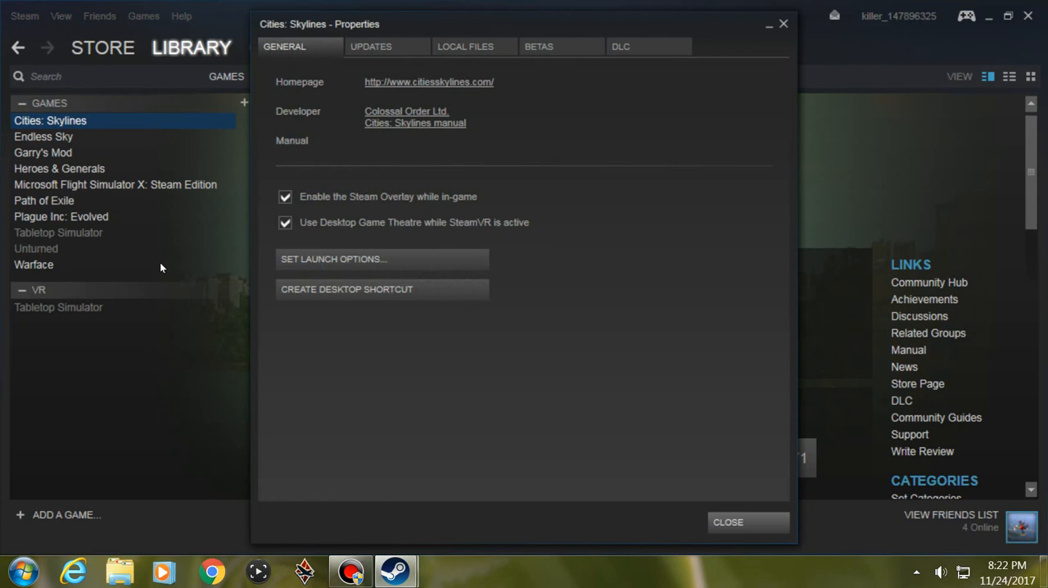
mouse_move(74, 79)
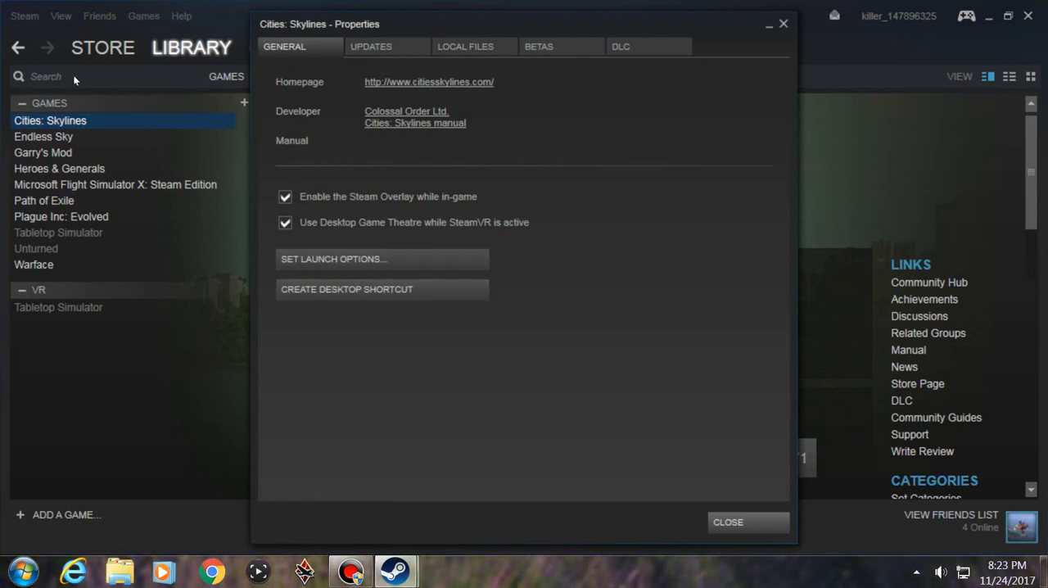
mouse_move(111, 71)
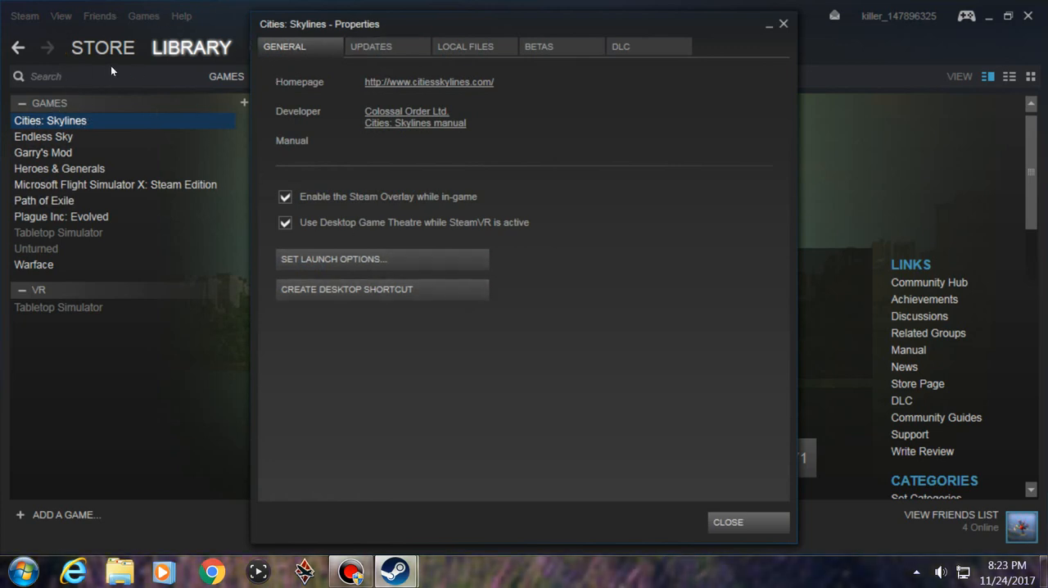
mouse_move(232, 180)
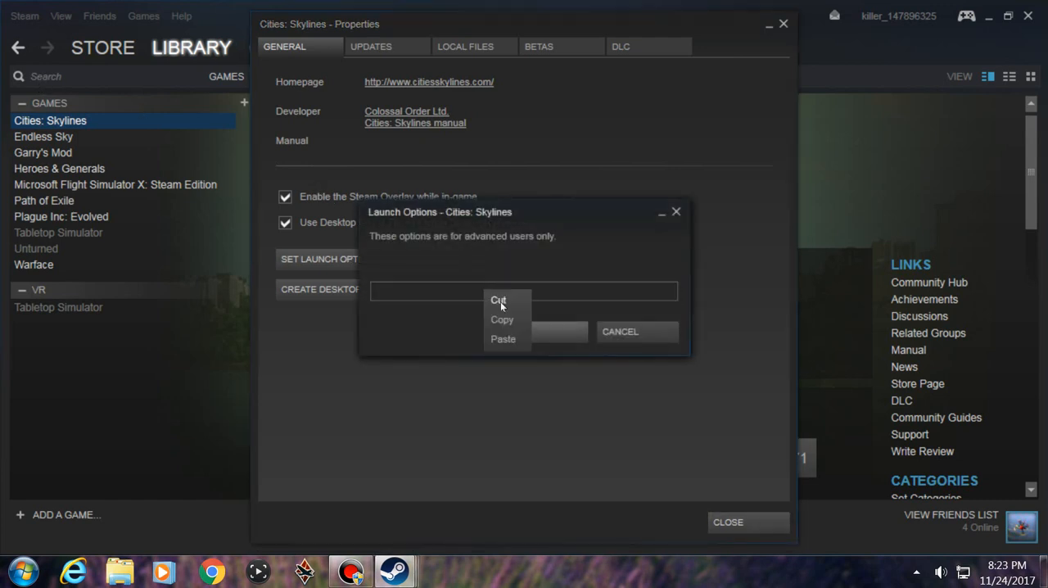
Step: Paste "-force-d3d9" into the Cities: Skylines launch options field
click(503, 338)
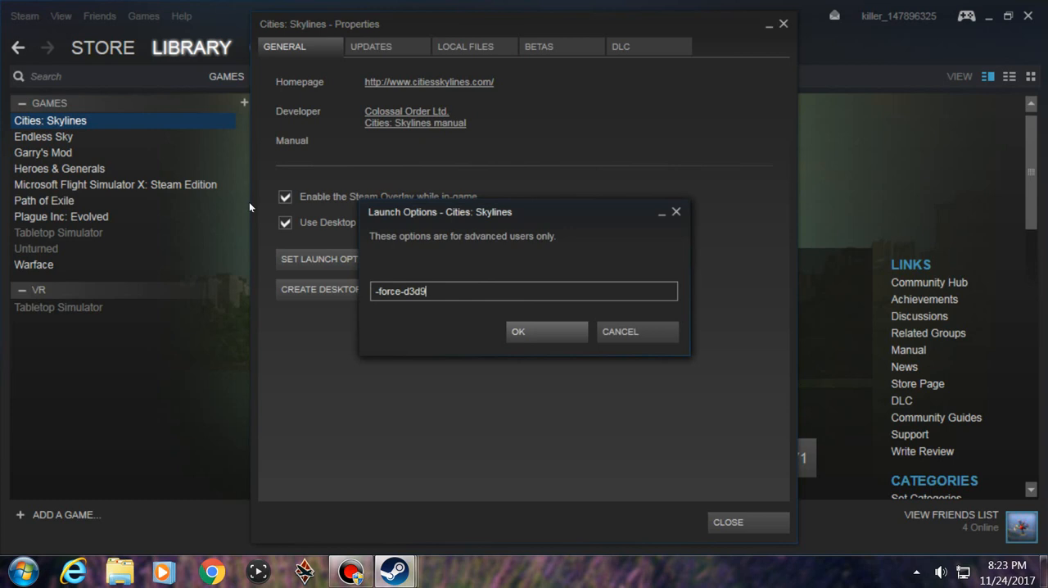
mouse_move(277, 207)
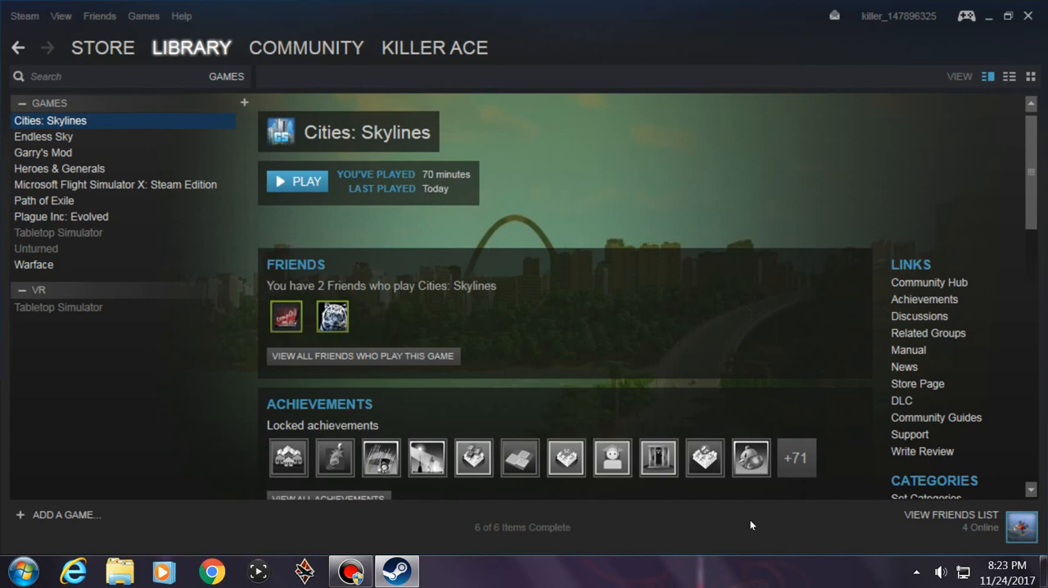
mouse_move(501, 352)
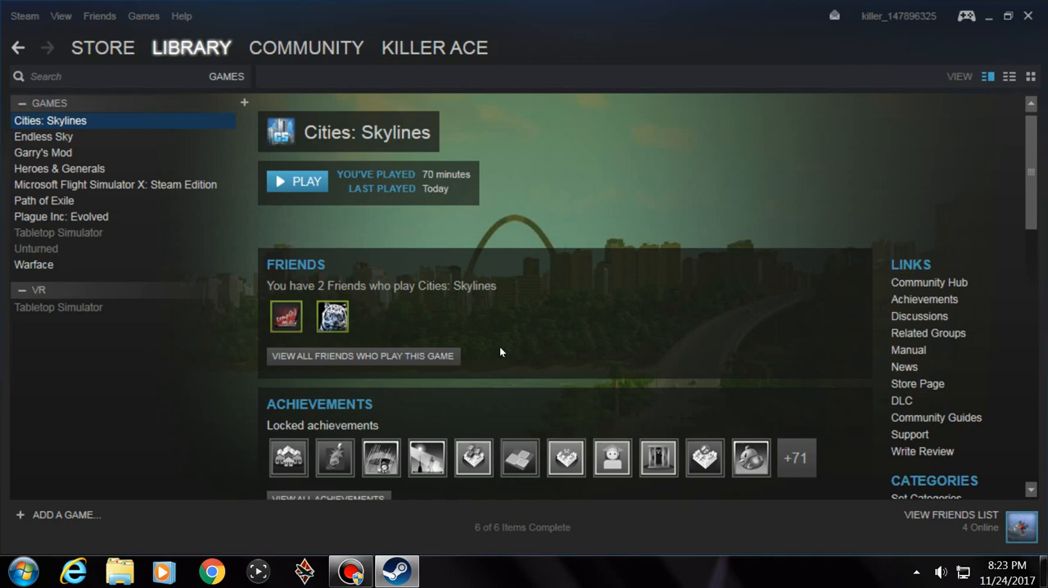
mouse_move(750, 524)
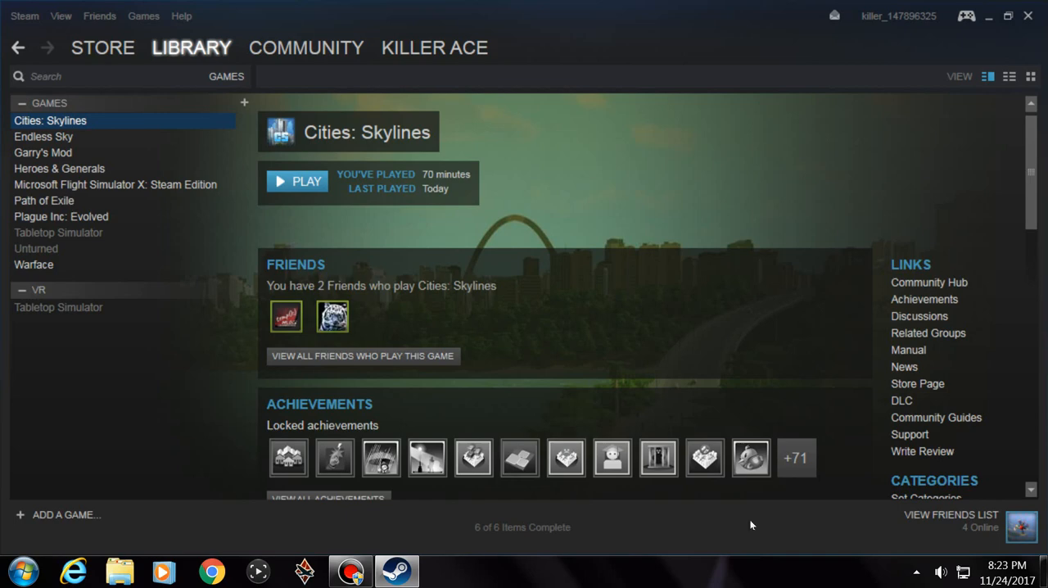
mouse_move(277, 200)
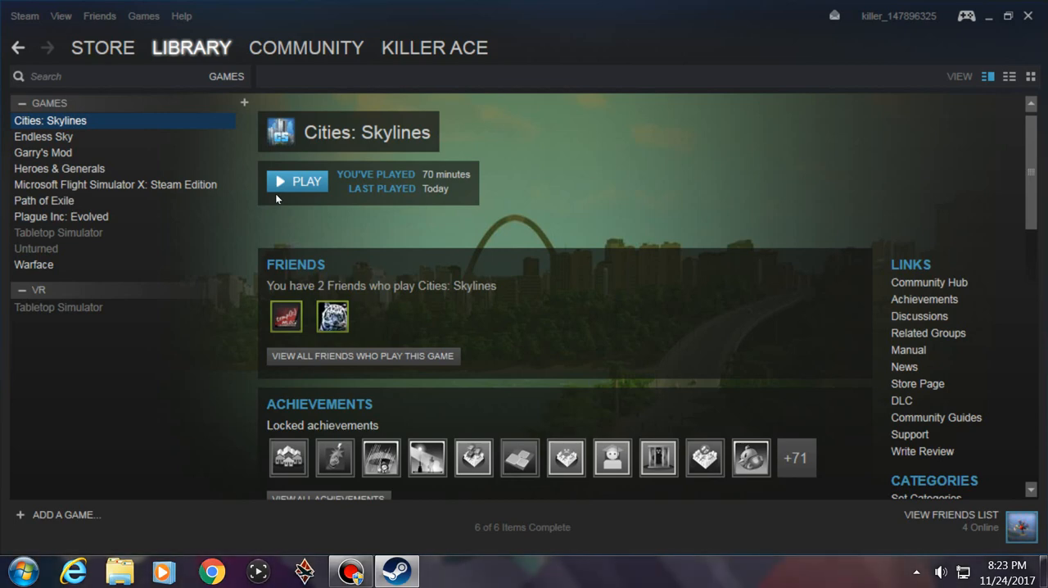